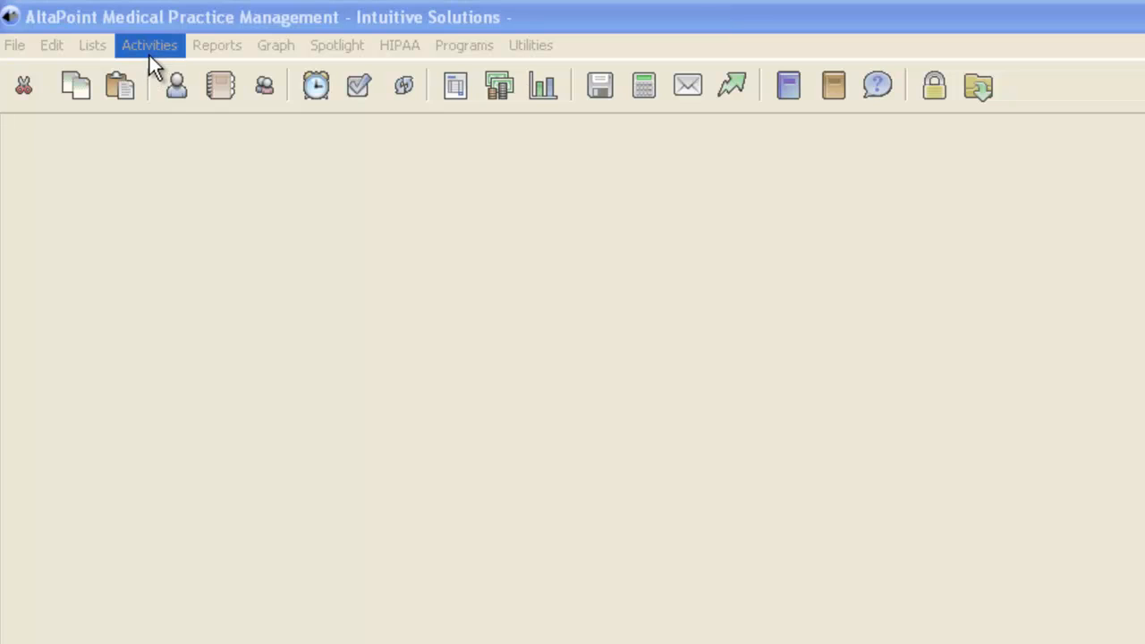
- Start Post Electronic Remittance Advice from the Activities menu's Electronic Claims commands
left_click(148, 45)
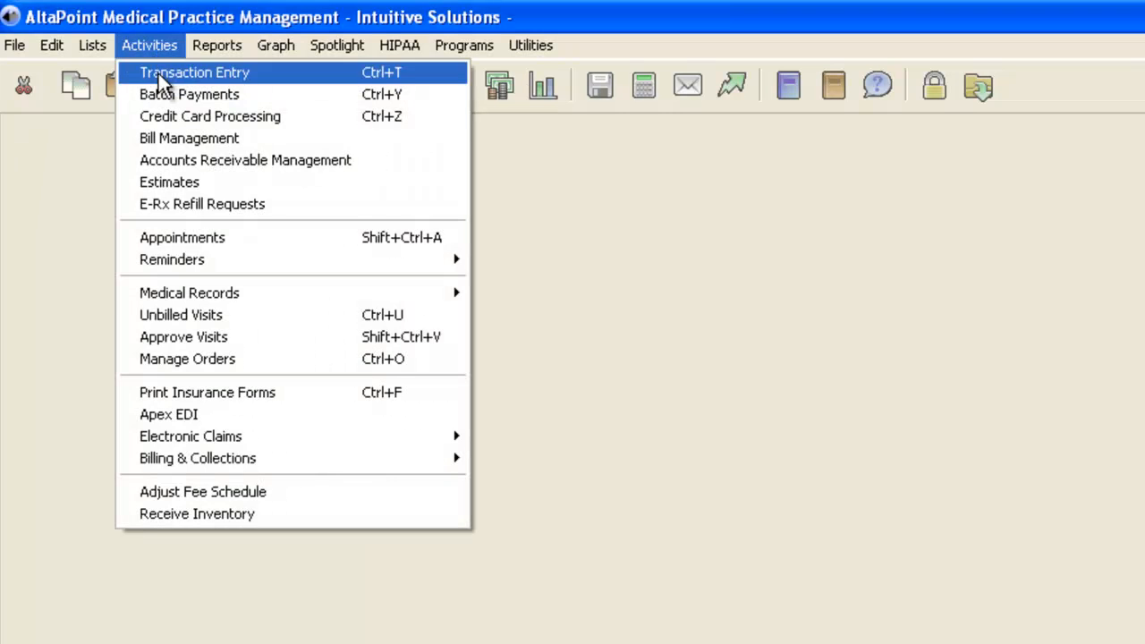
mouse_move(189, 437)
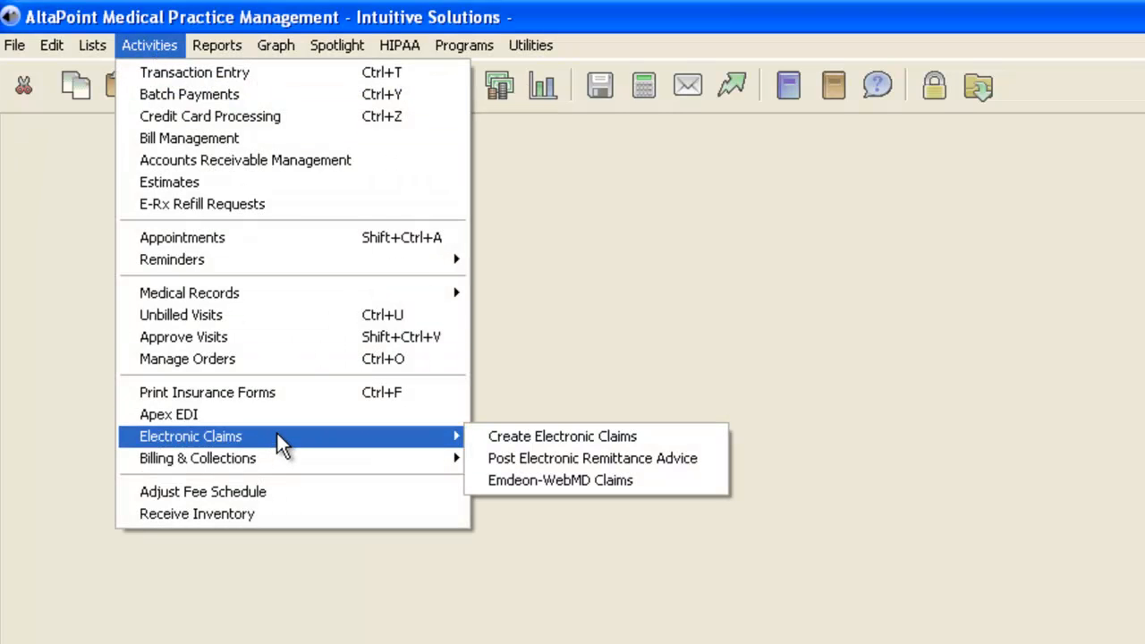
mouse_move(591, 458)
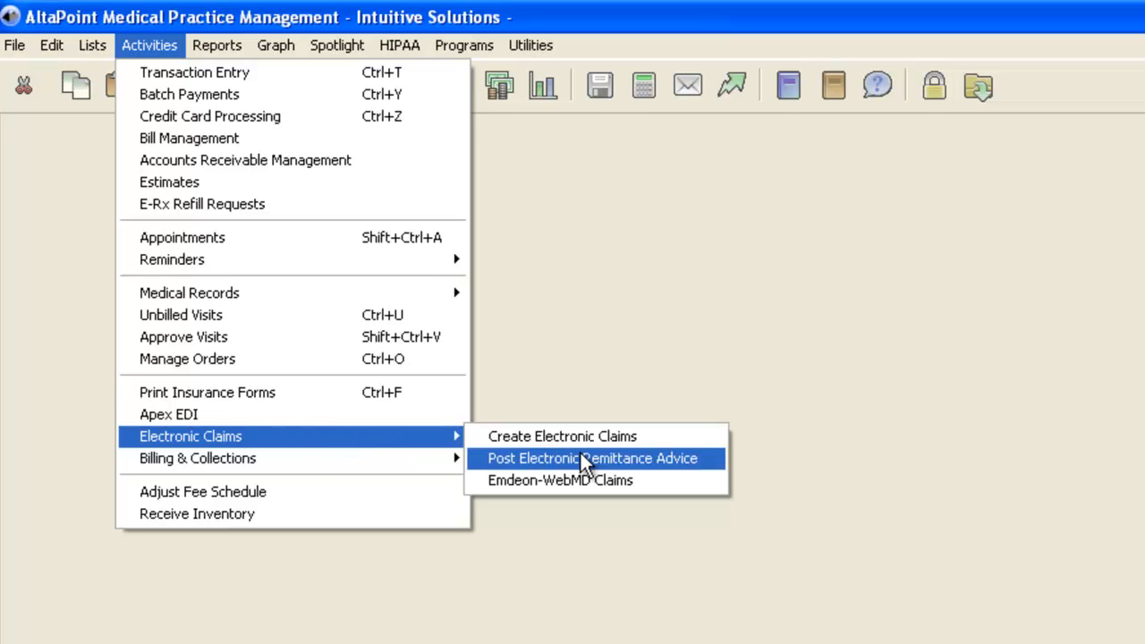
mouse_move(623, 463)
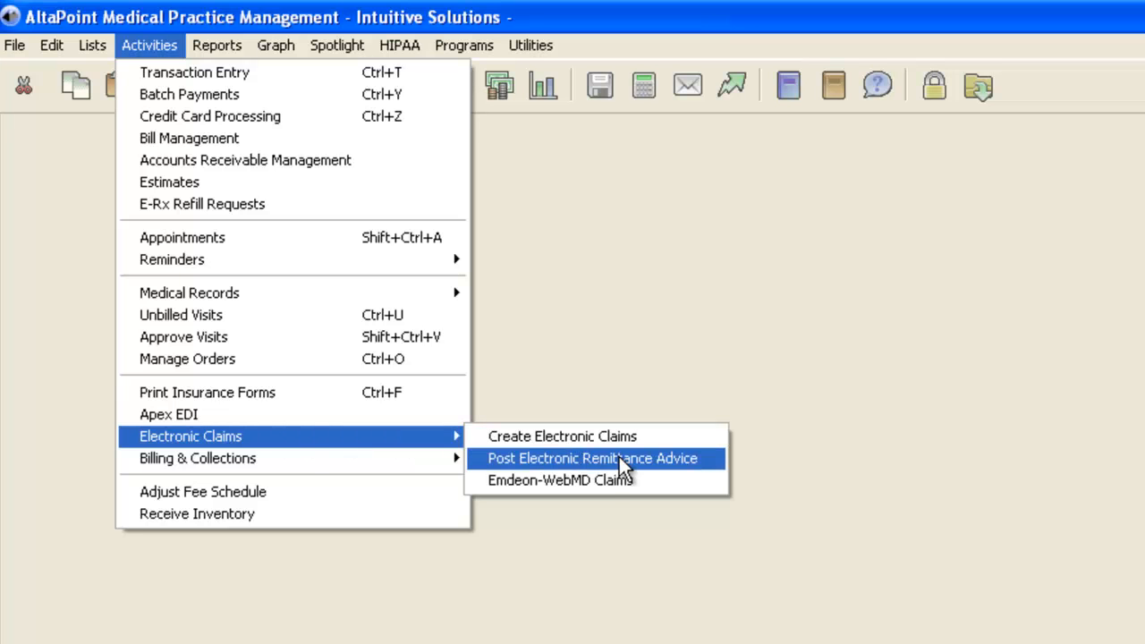
left_click(590, 457)
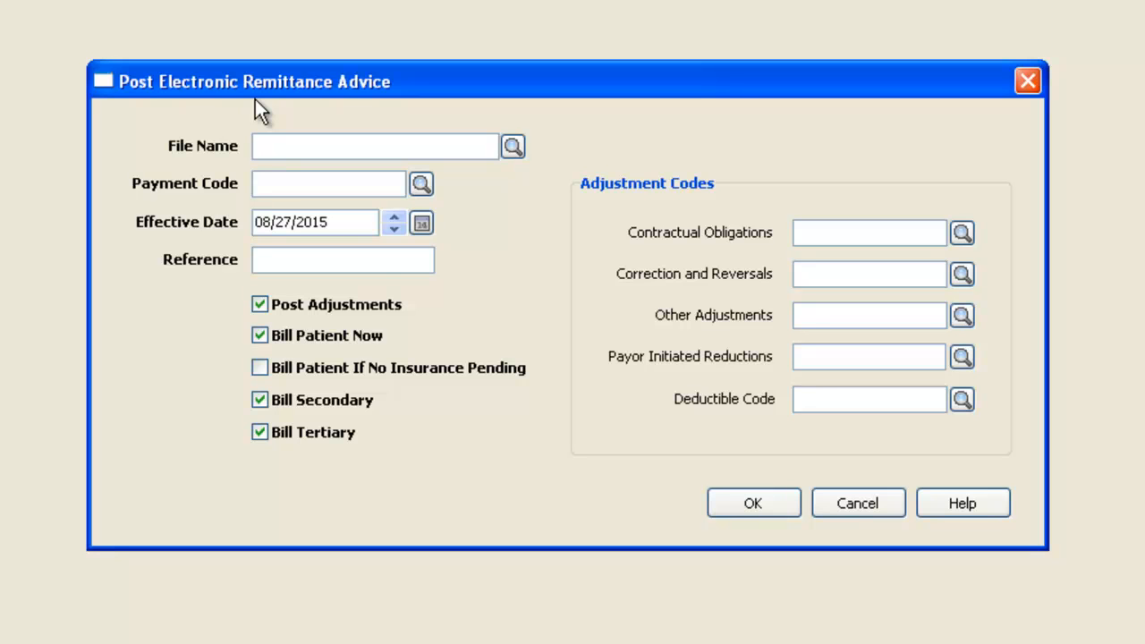
mouse_move(533, 159)
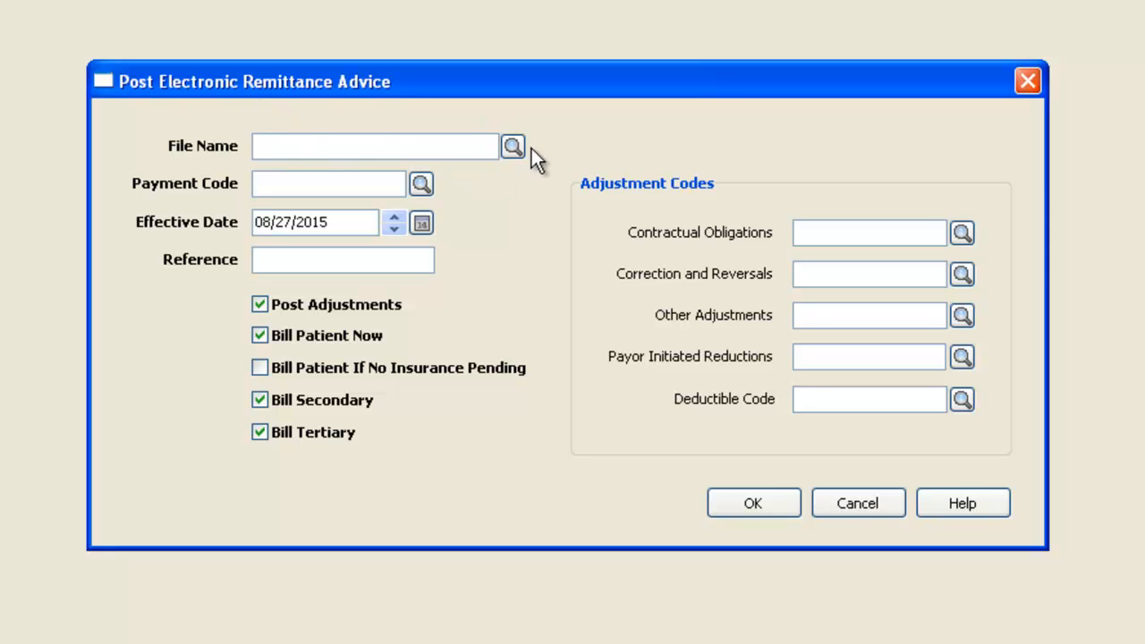
- Load 'Copy (2) of Copy of REMIT' as the remittance file, browsing in Details view
left_click(512, 146)
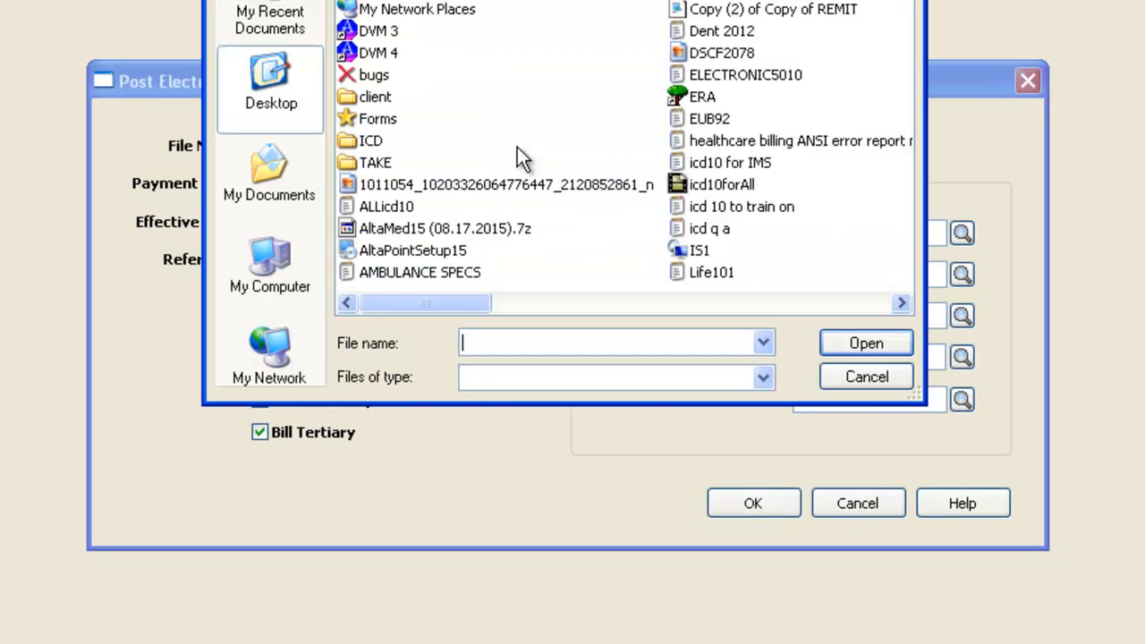
left_click(821, 43)
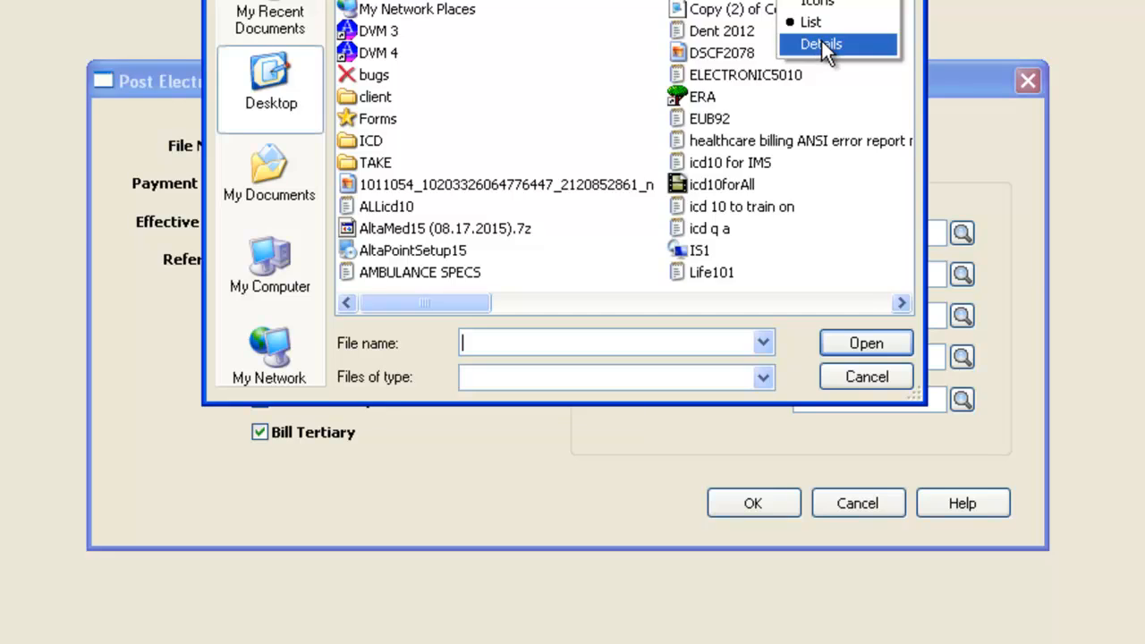
left_click(819, 43)
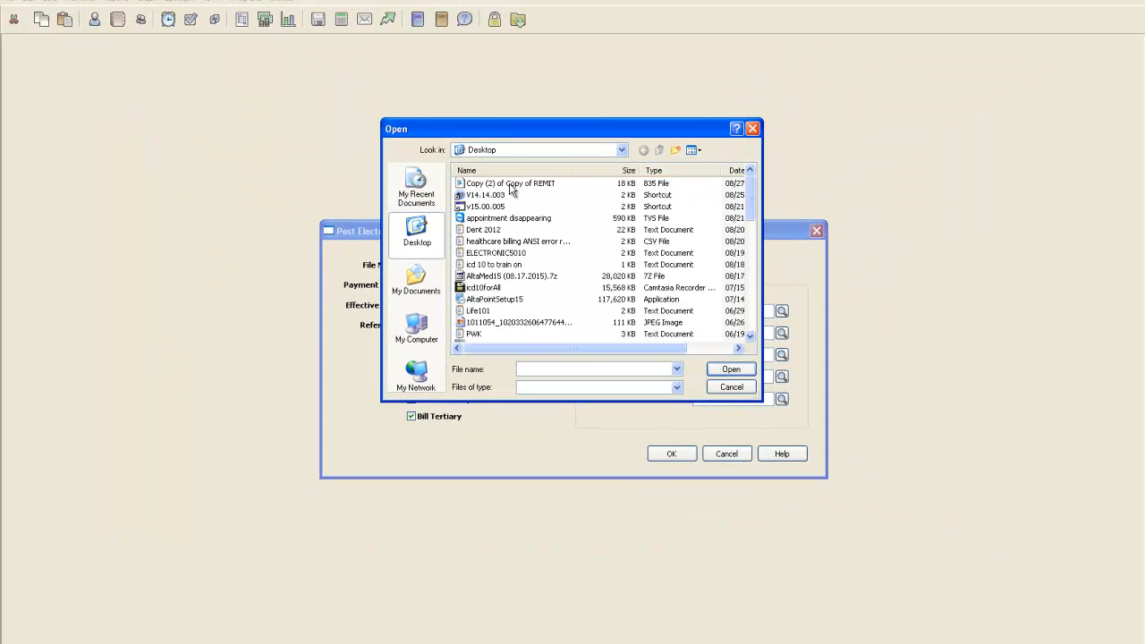
left_click(509, 183)
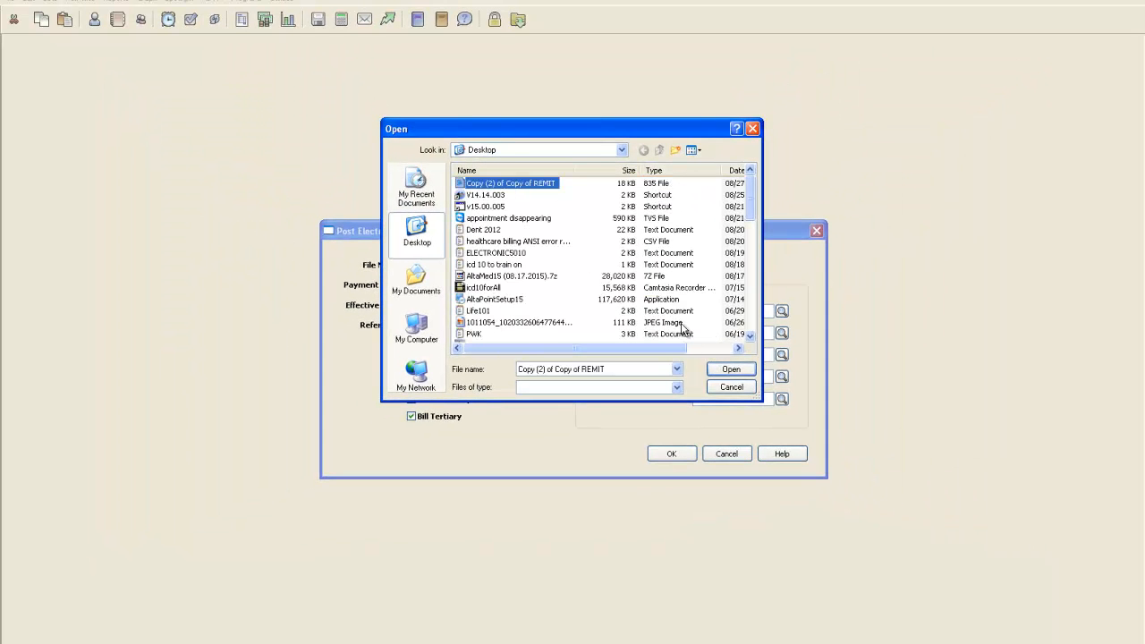
left_click(730, 368)
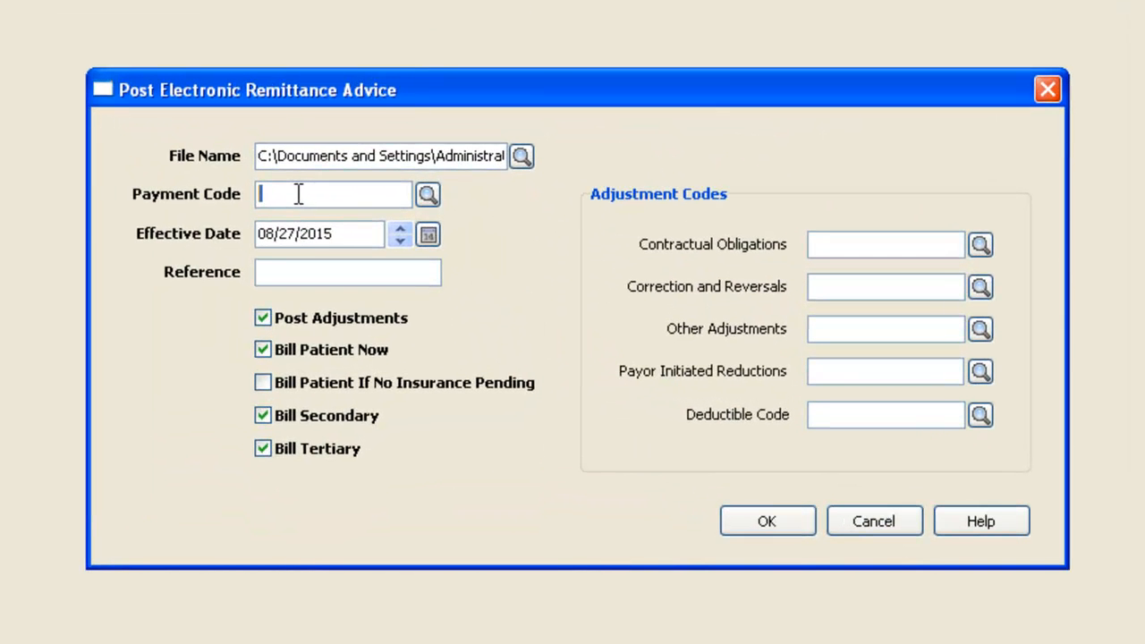
- Pick payment code ICHECK (Insurance Check) and enter reference 'dwayne1234'
left_click(428, 193)
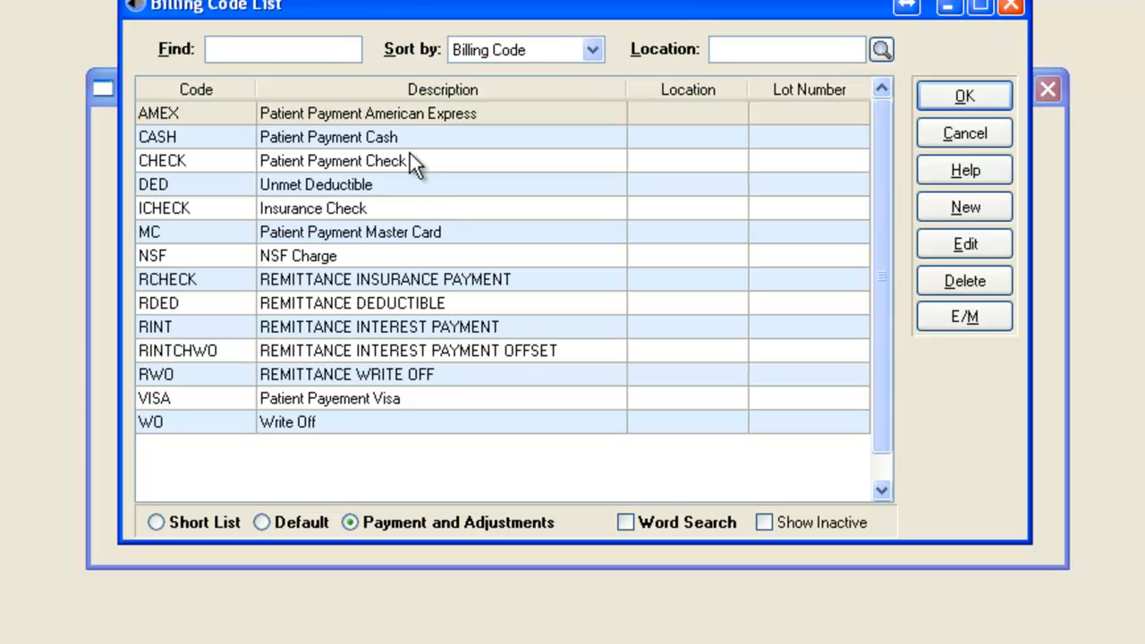
type("id")
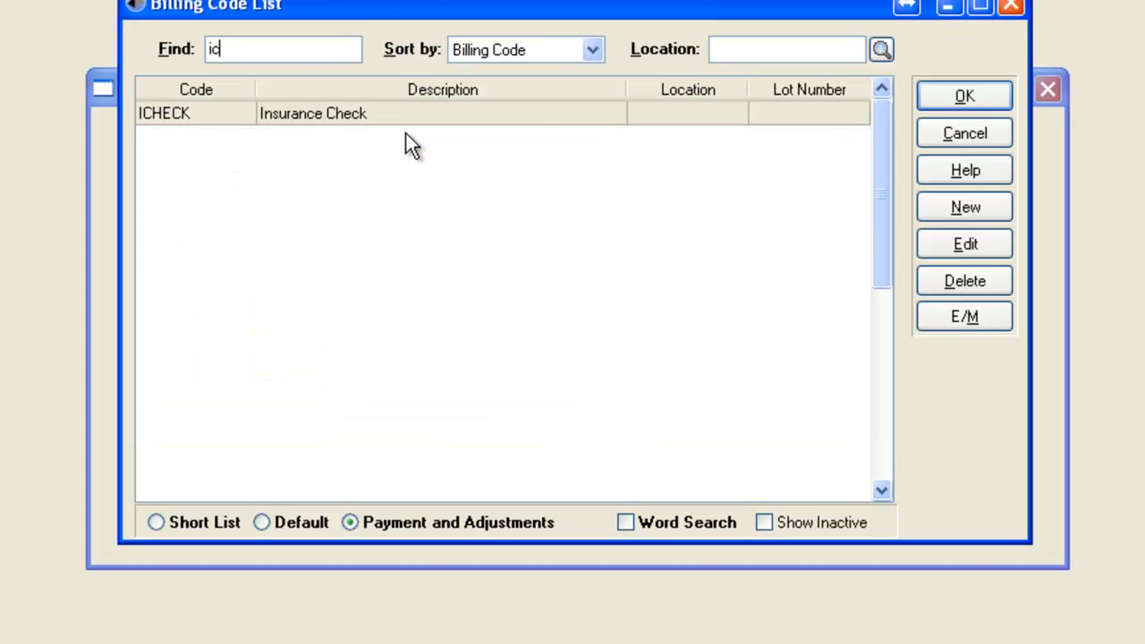
left_click(963, 97)
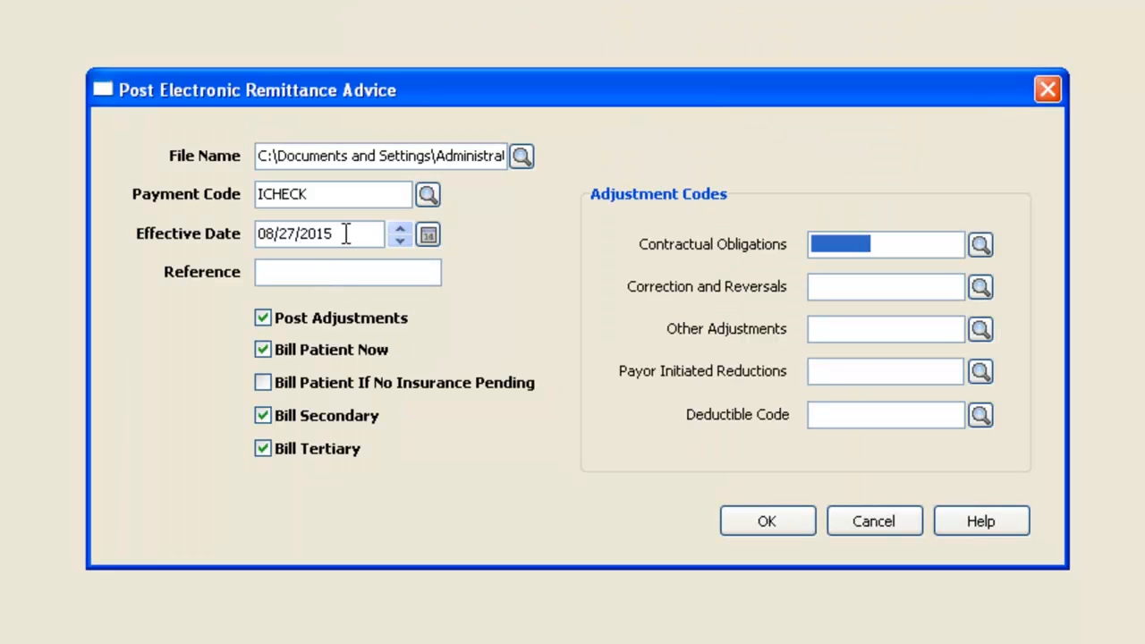
left_click(347, 272)
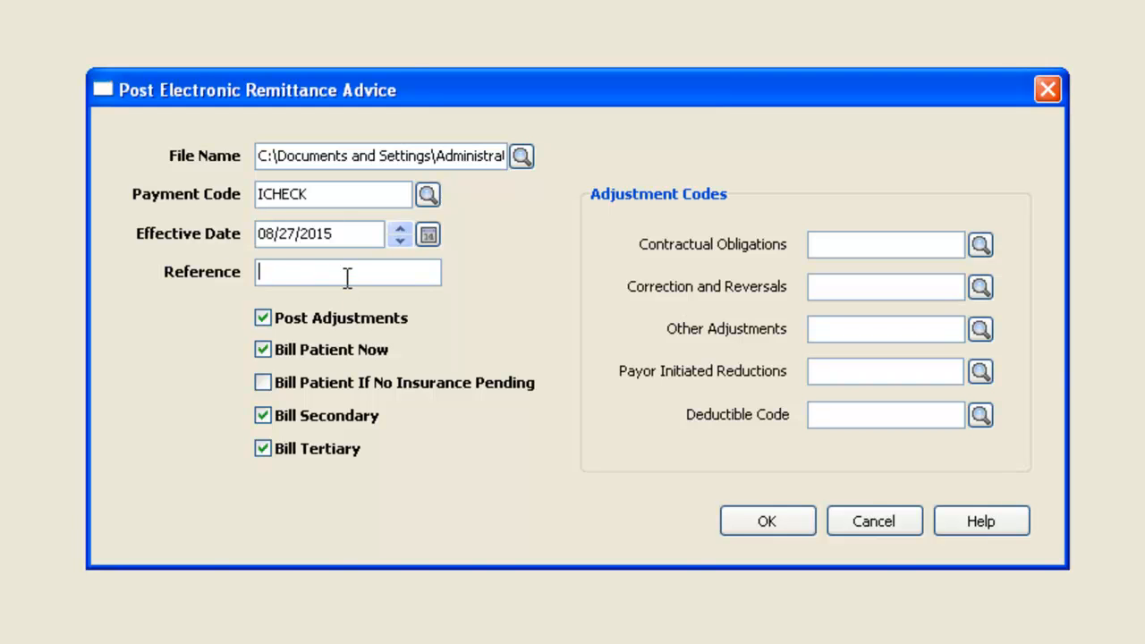
type("dwayne")
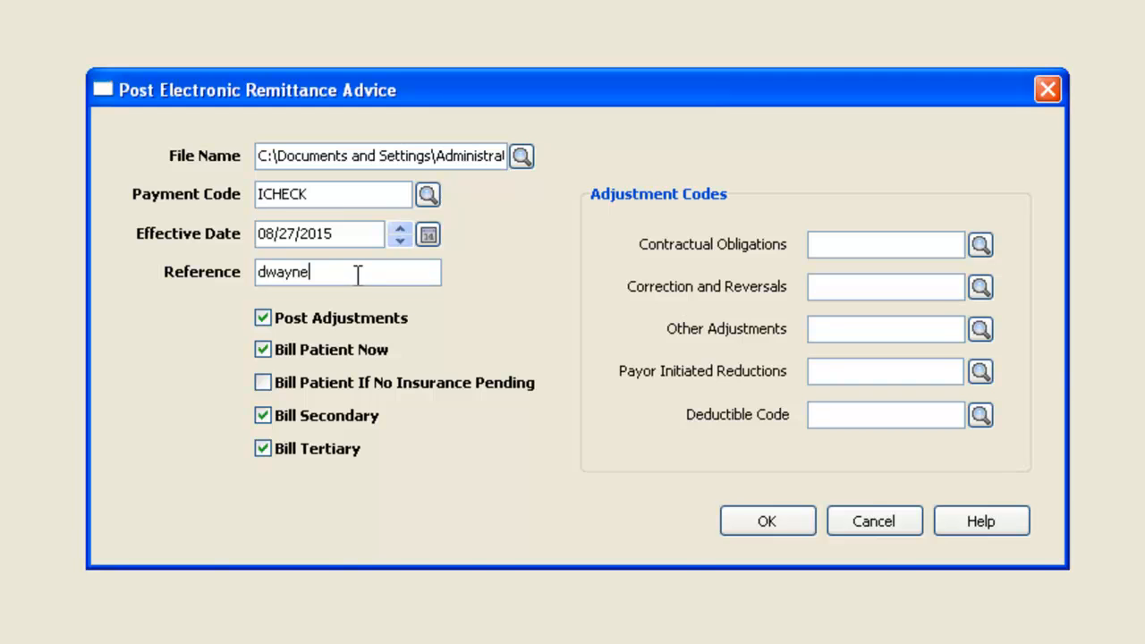
type("1234")
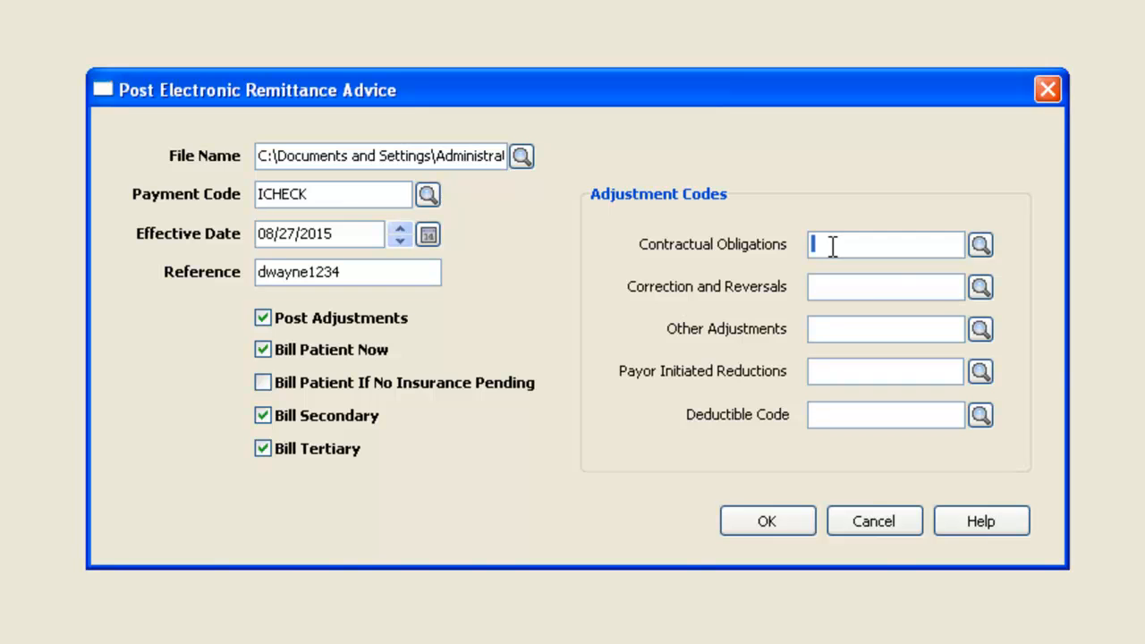
- Fill all four adjustment code fields with WO (Write Off) and the deductible code with DED
type("WO")
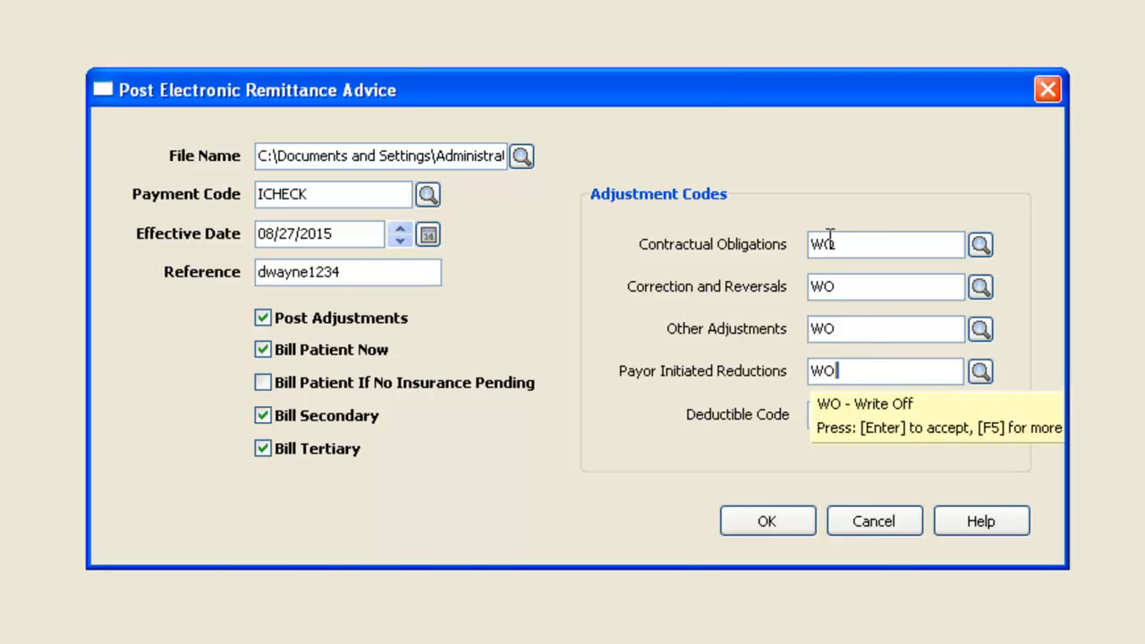
left_click(883, 243)
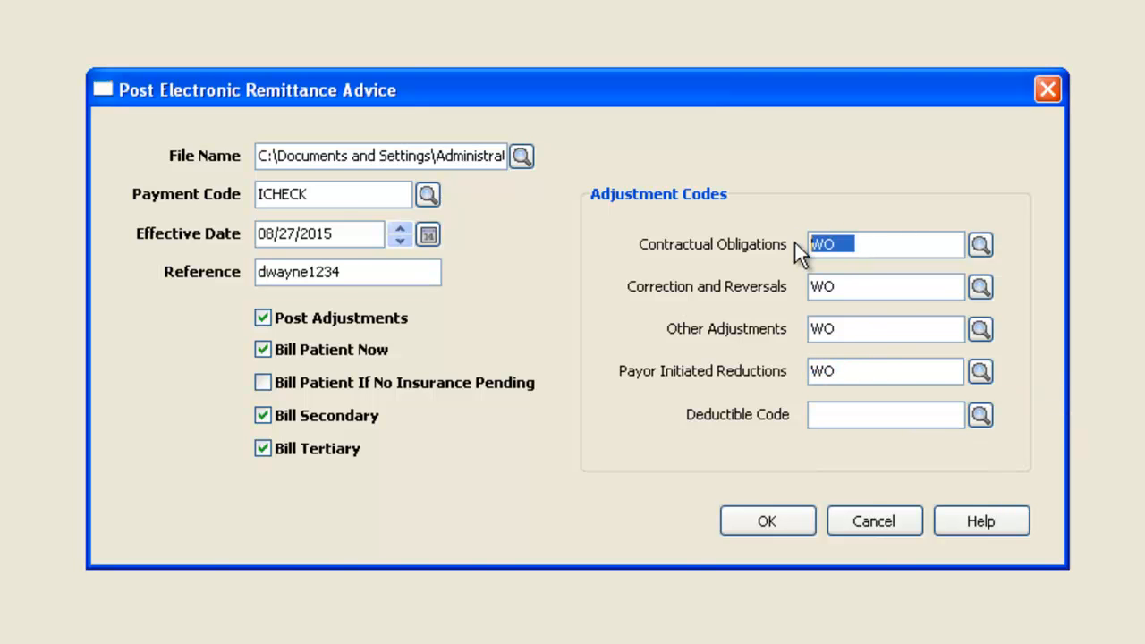
left_click(883, 329)
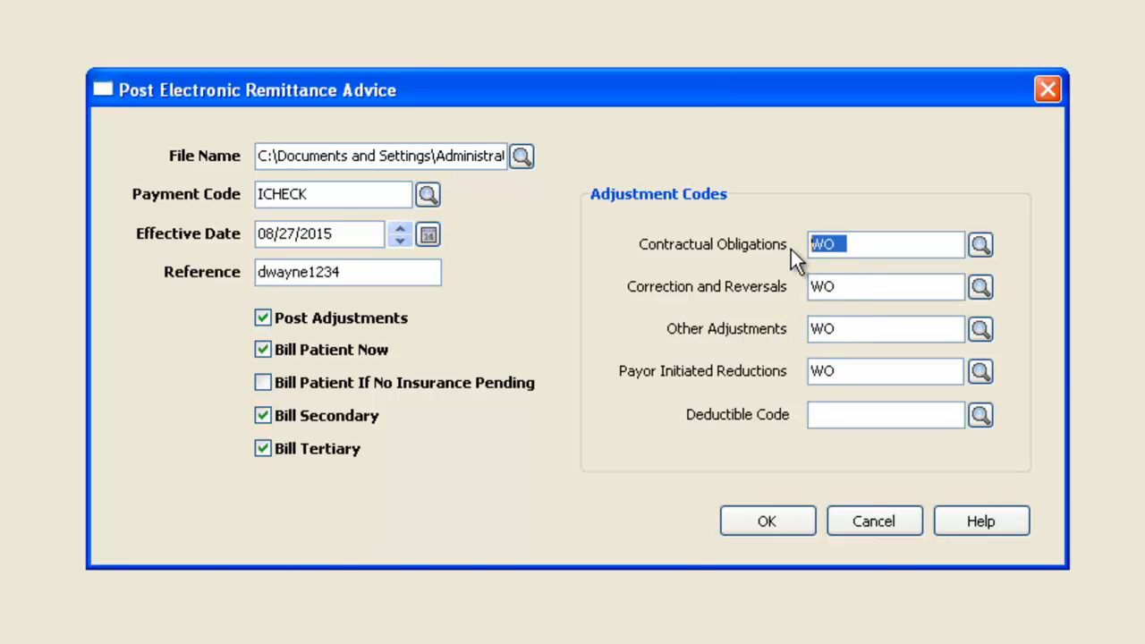
left_click(980, 243)
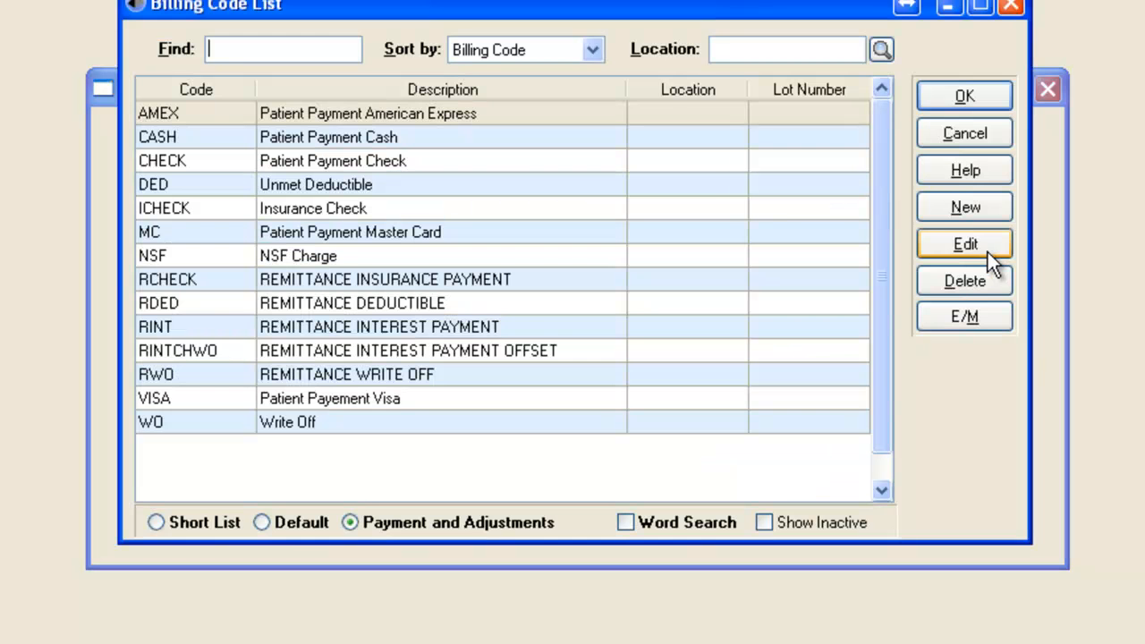
type("W")
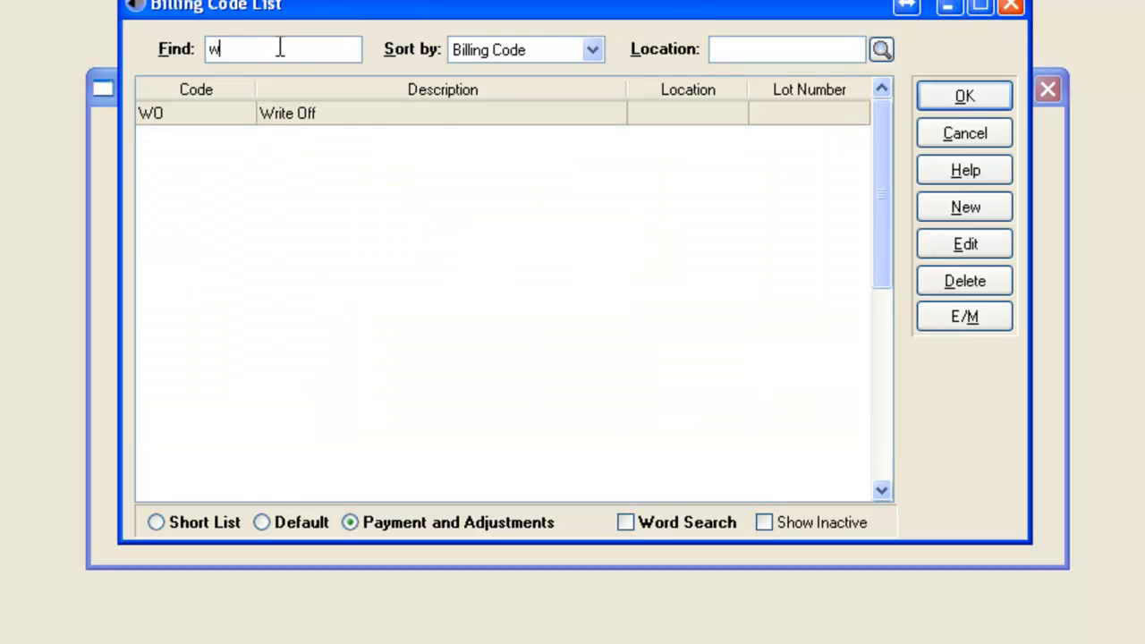
left_click(964, 96)
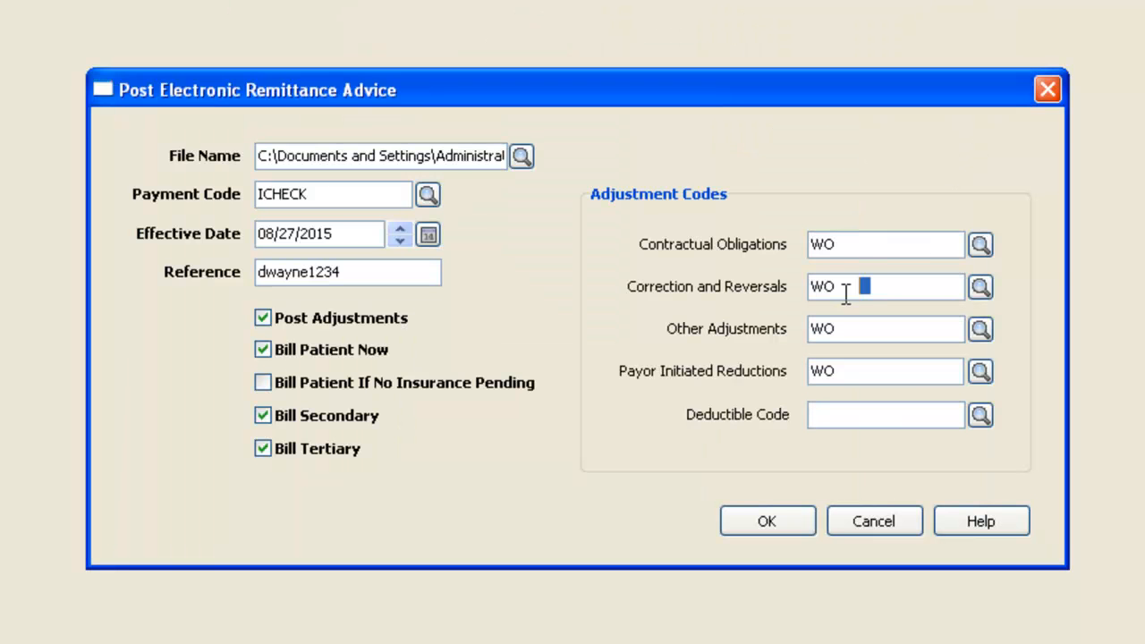
double_click(821, 286)
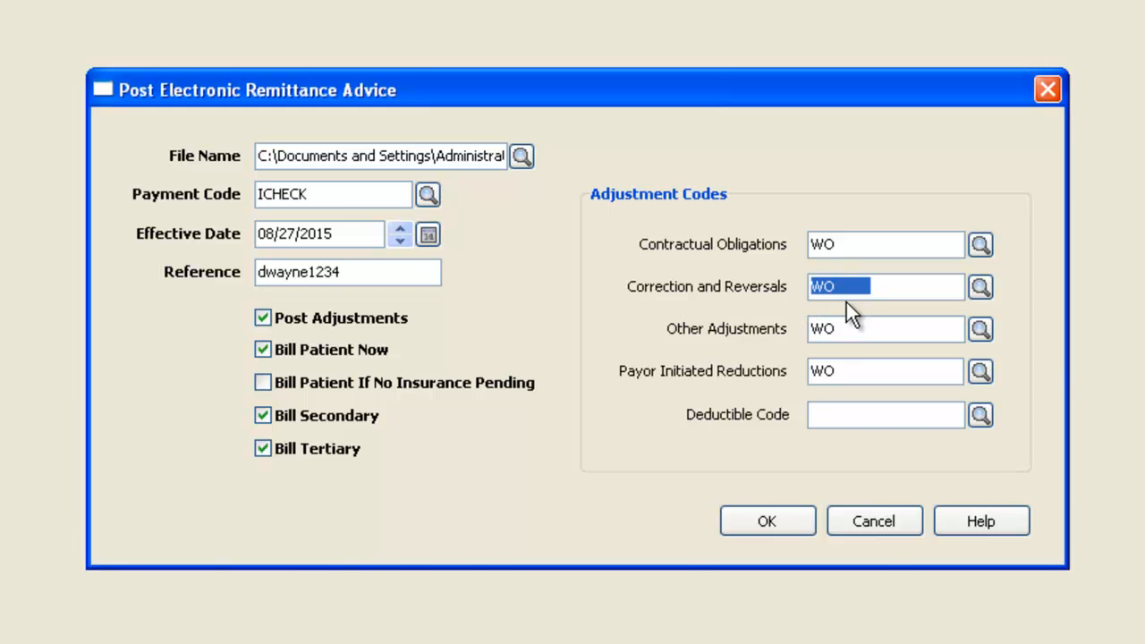
mouse_move(951, 297)
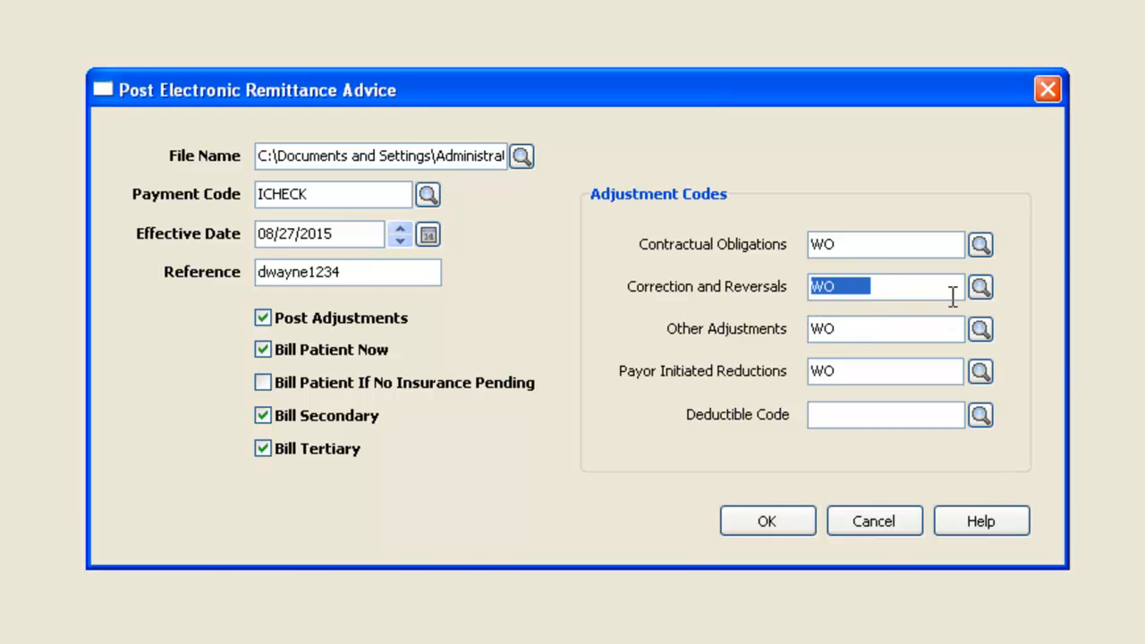
mouse_move(772, 301)
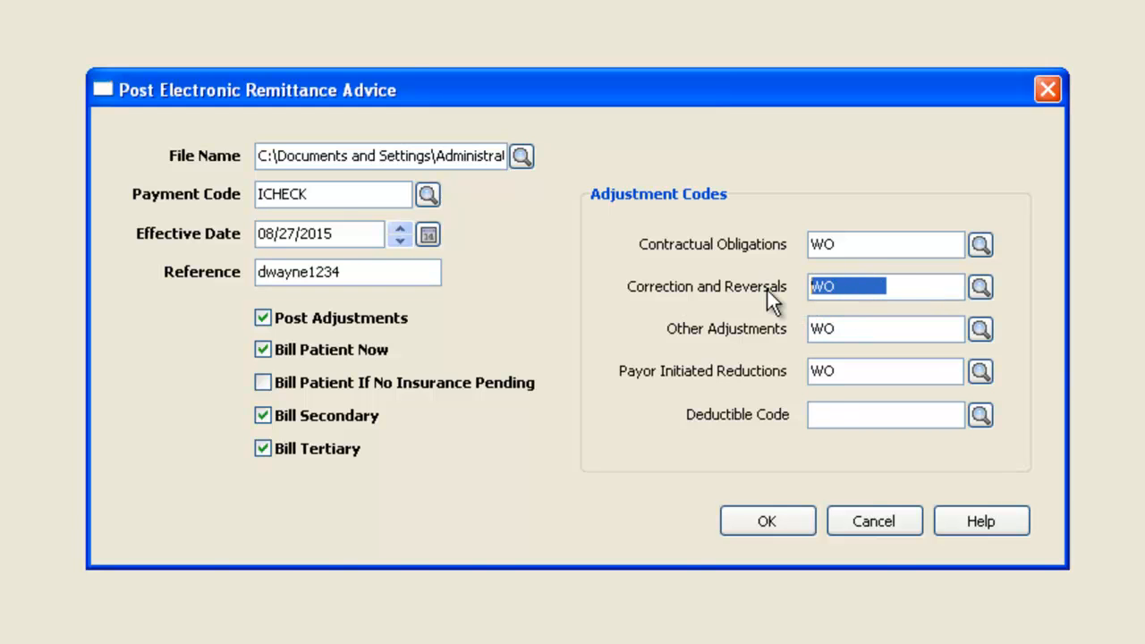
type("DED")
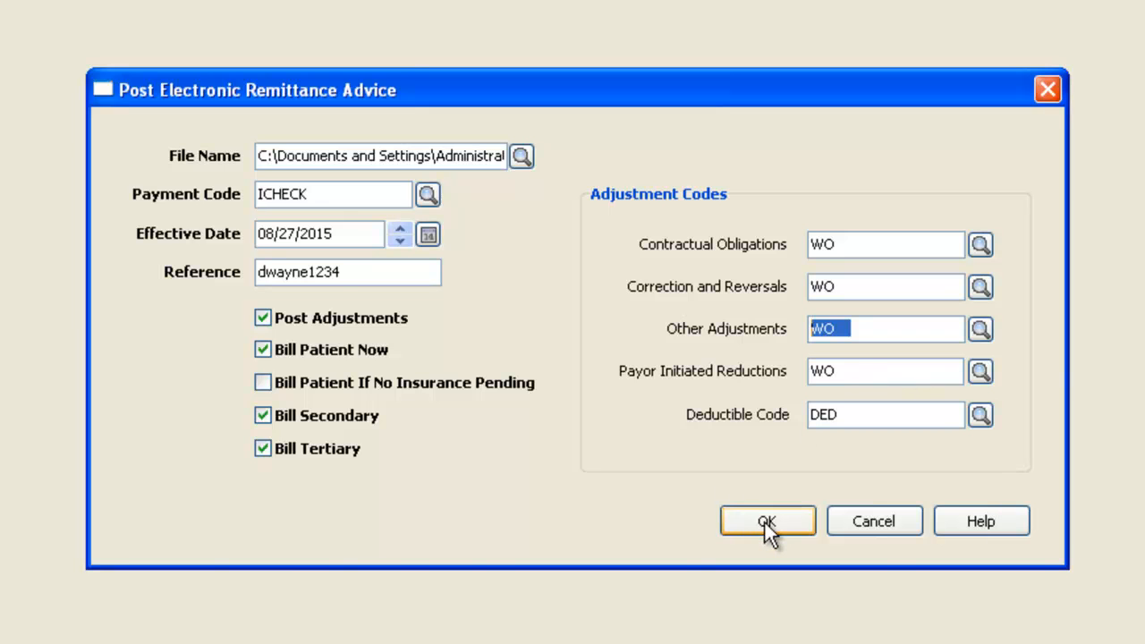
- Submit the remittance posting, which aborts because no insurer has Federal Tax ID 231294723
left_click(766, 522)
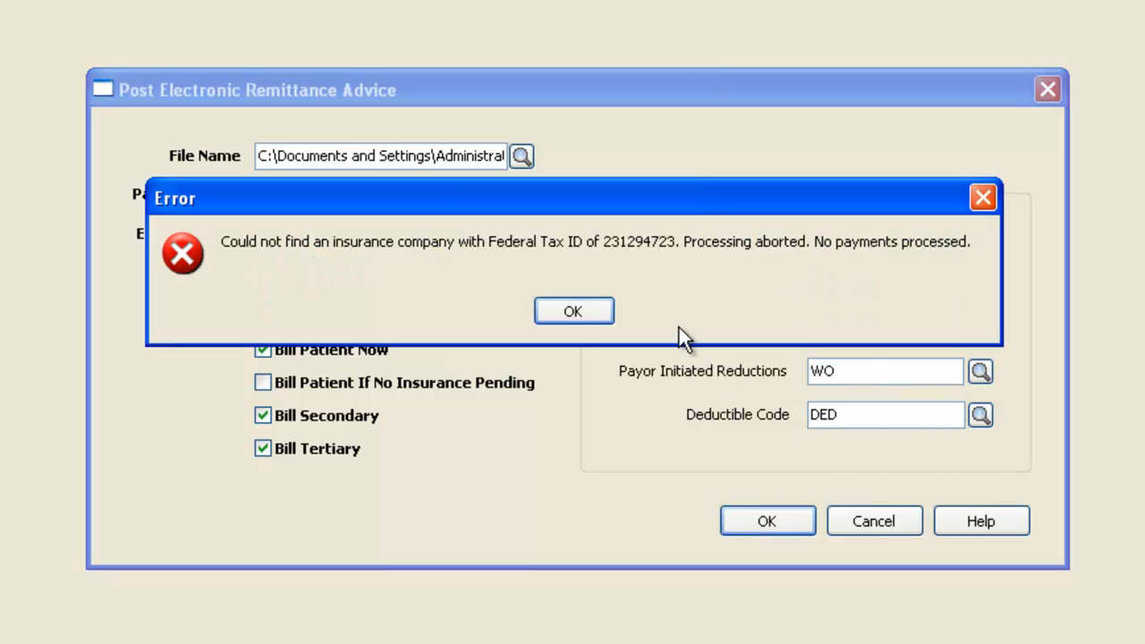
mouse_move(617, 259)
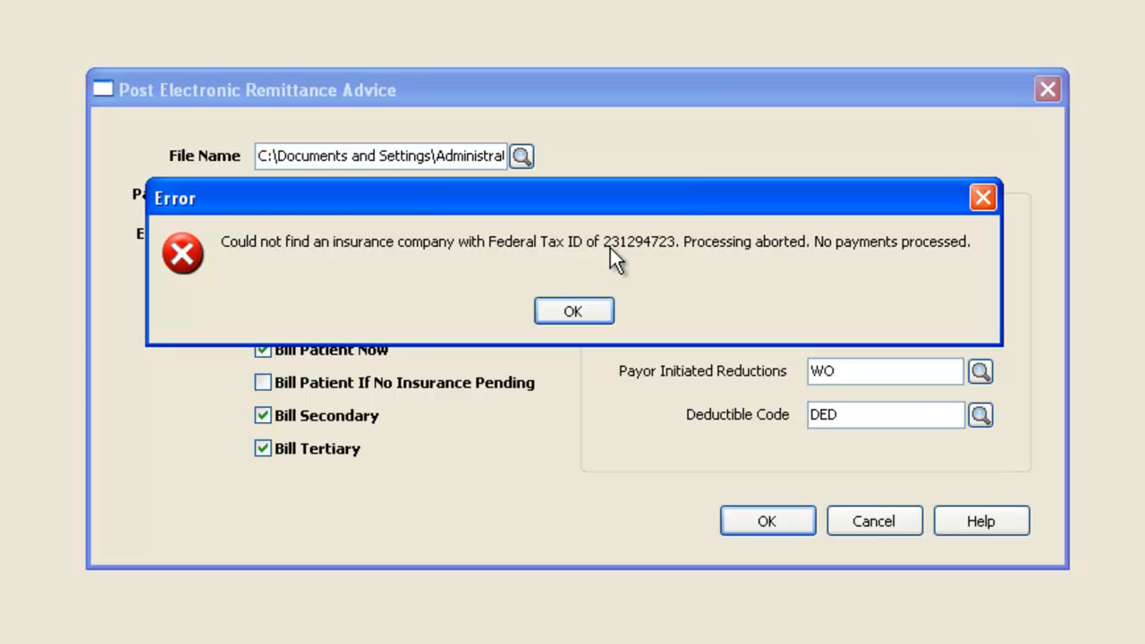
mouse_move(617, 272)
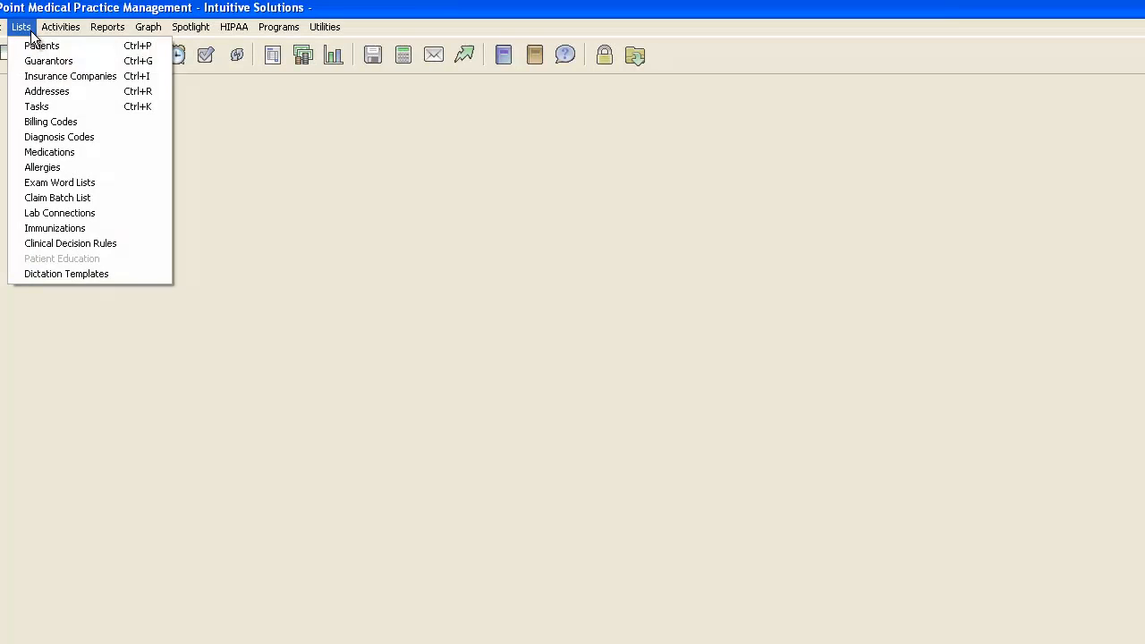
- Find Medicare Part B in the address list and save Federal Tax ID 231294723 on its Practice ID's tab
left_click(47, 89)
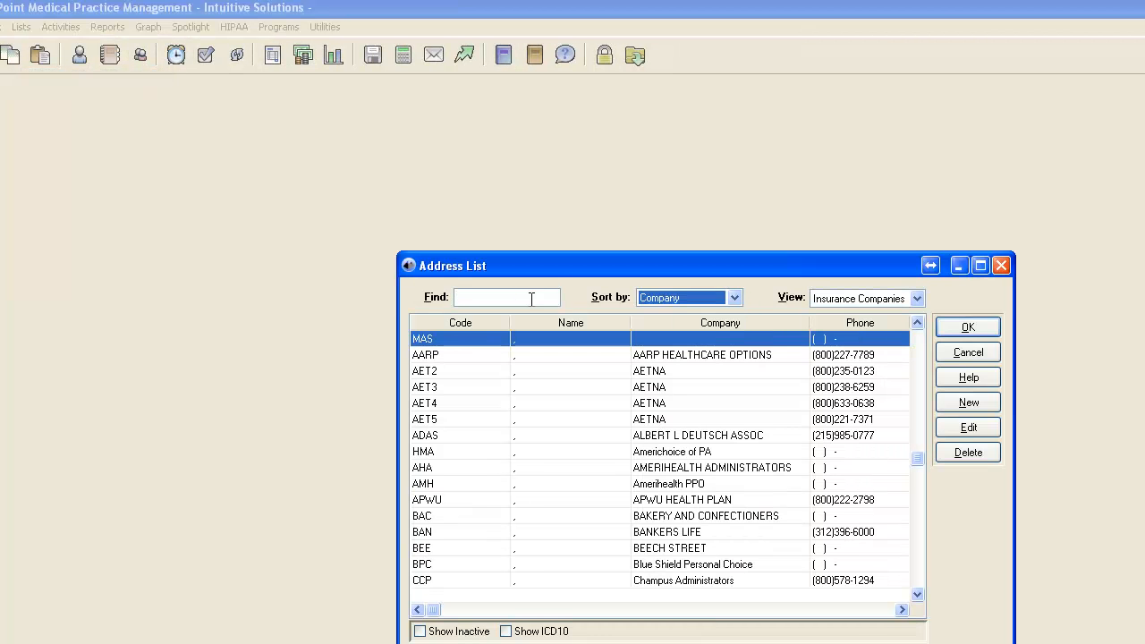
type("med")
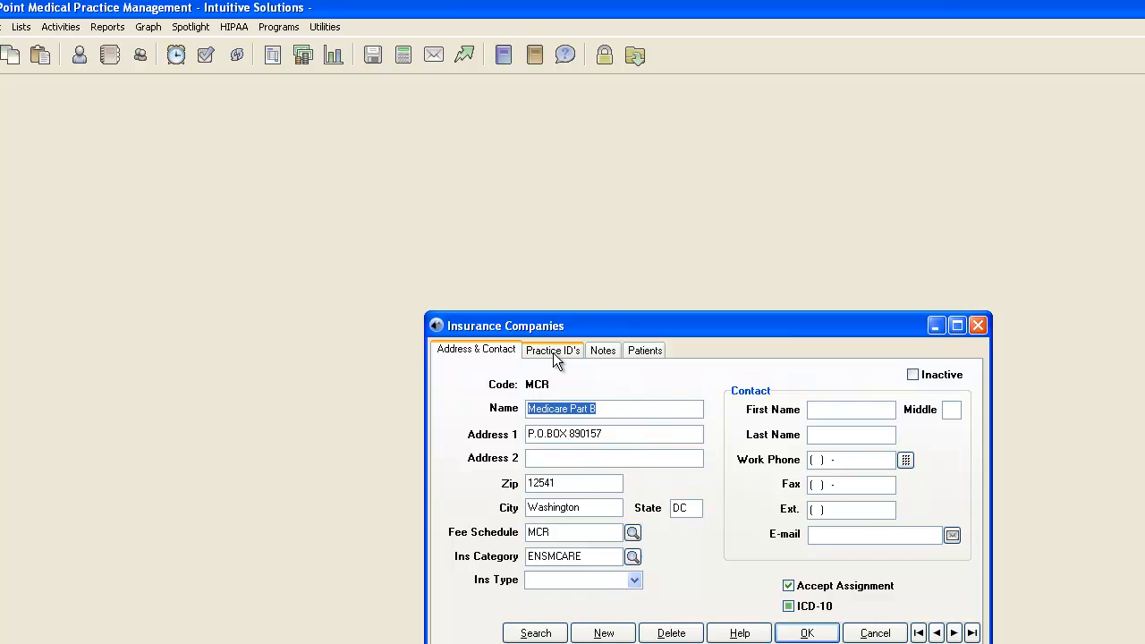
left_click(551, 349)
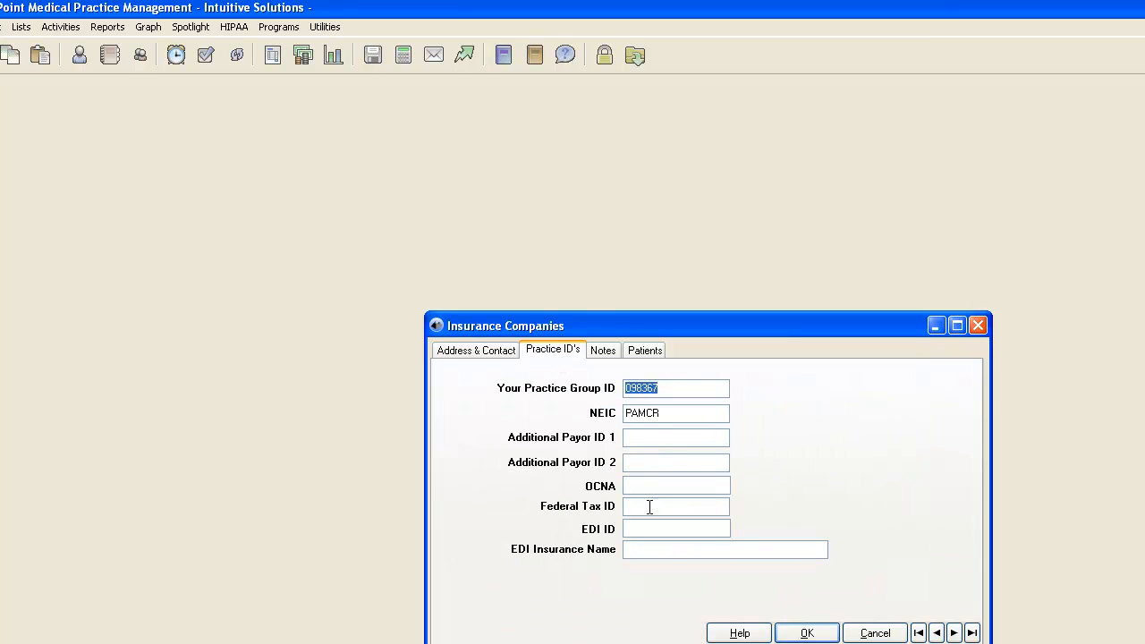
left_click(676, 506)
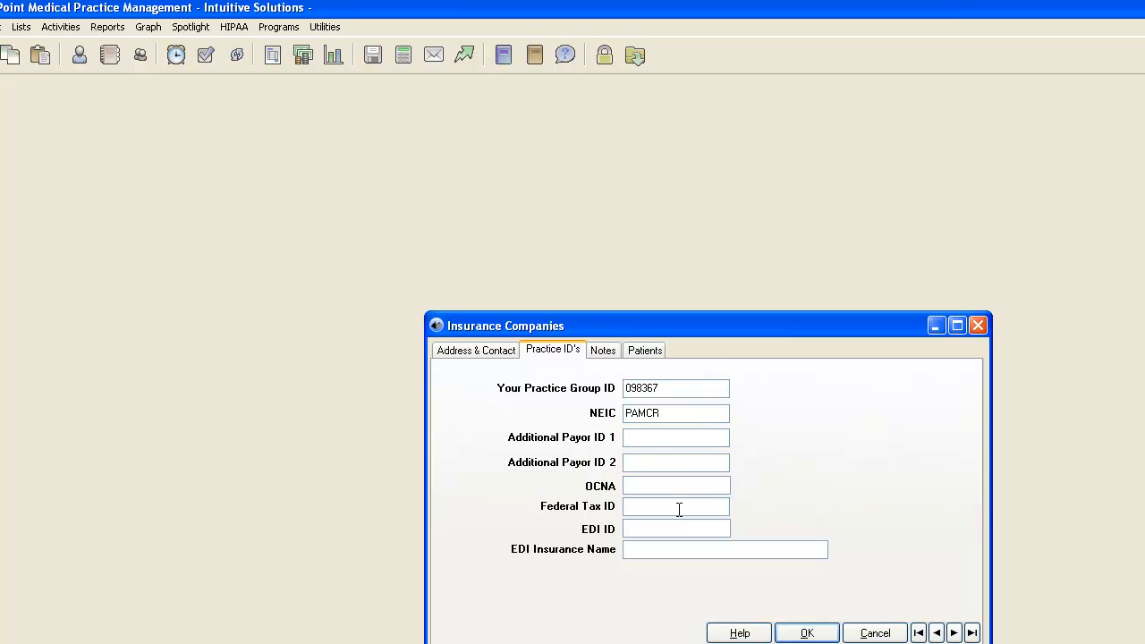
type("231294")
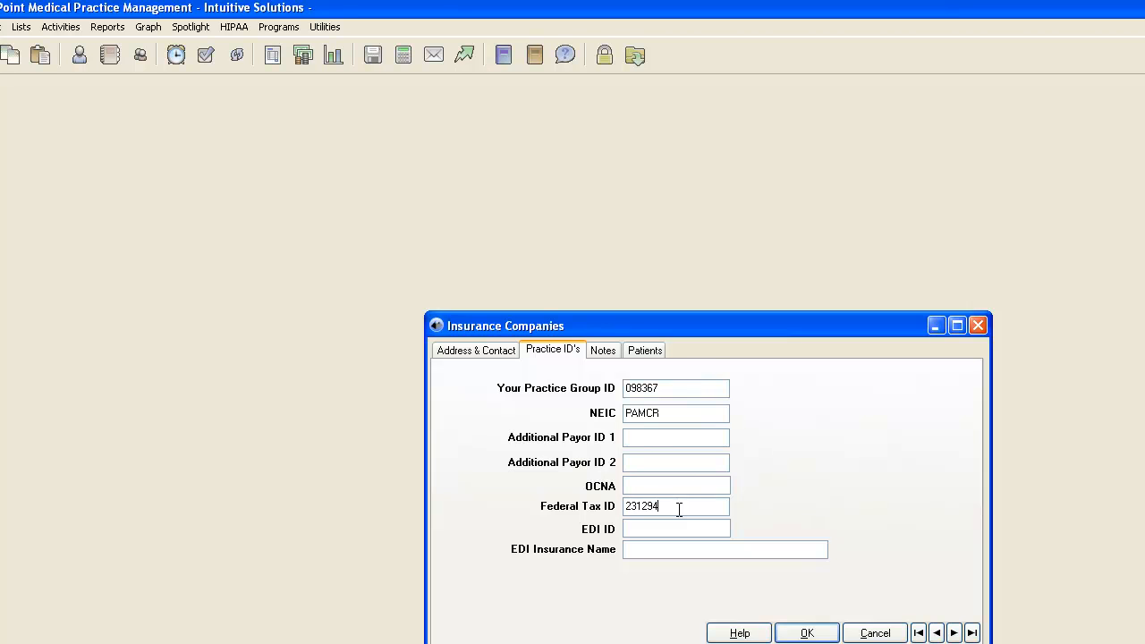
type("723")
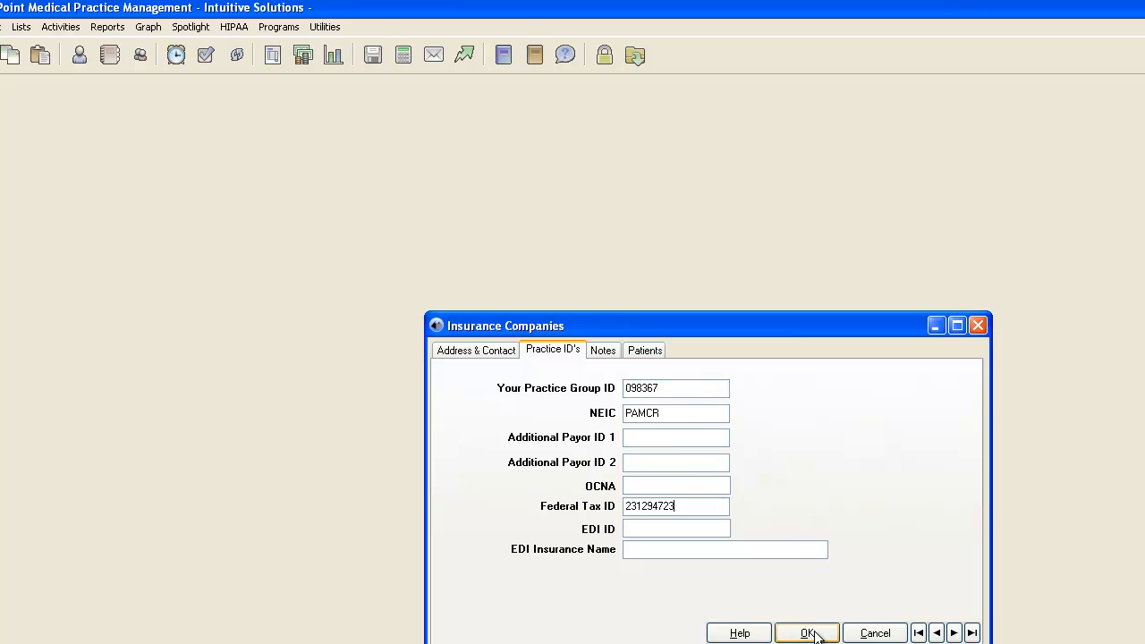
left_click(805, 633)
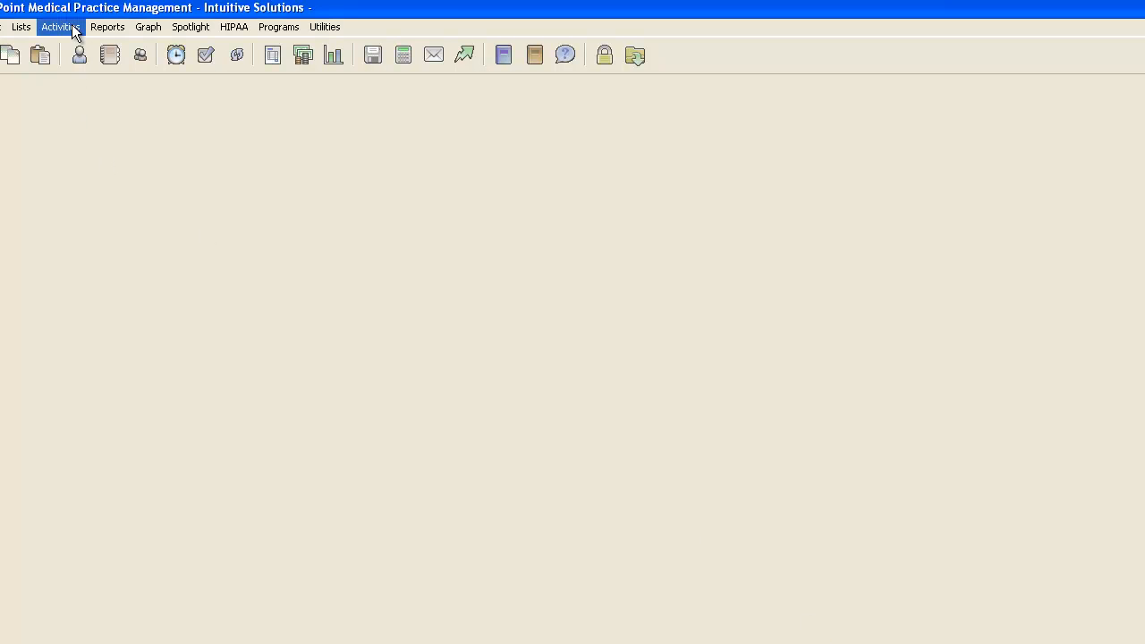
- Reopen Post Electronic Remittance Advice, extend the reference to 'dwayne123' and submit again
left_click(61, 27)
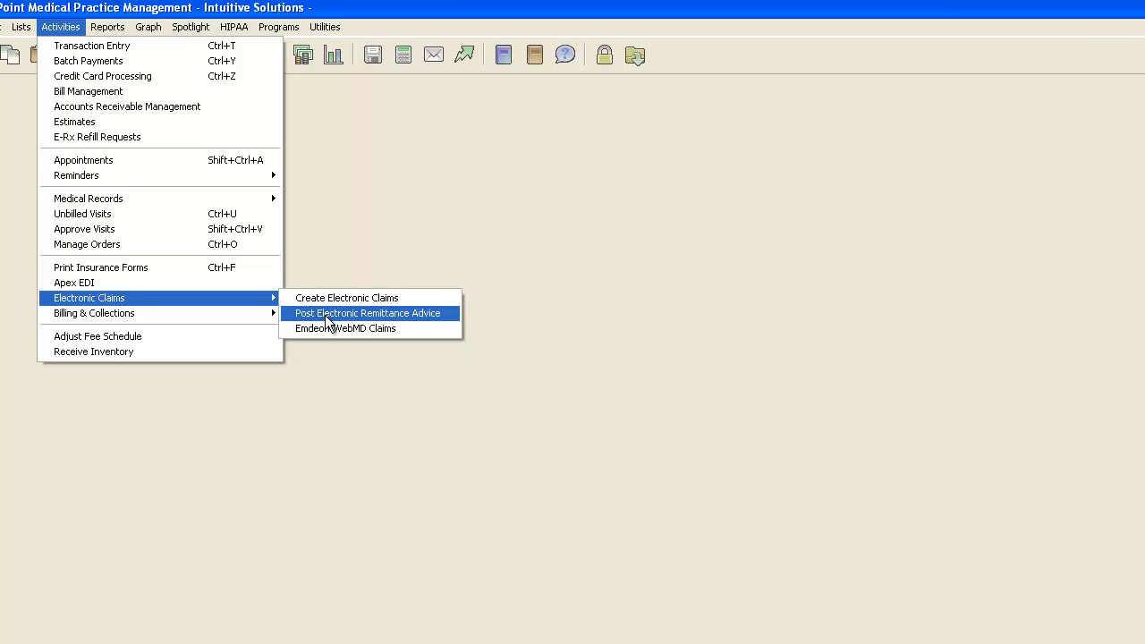
left_click(368, 313)
type("dwayne")
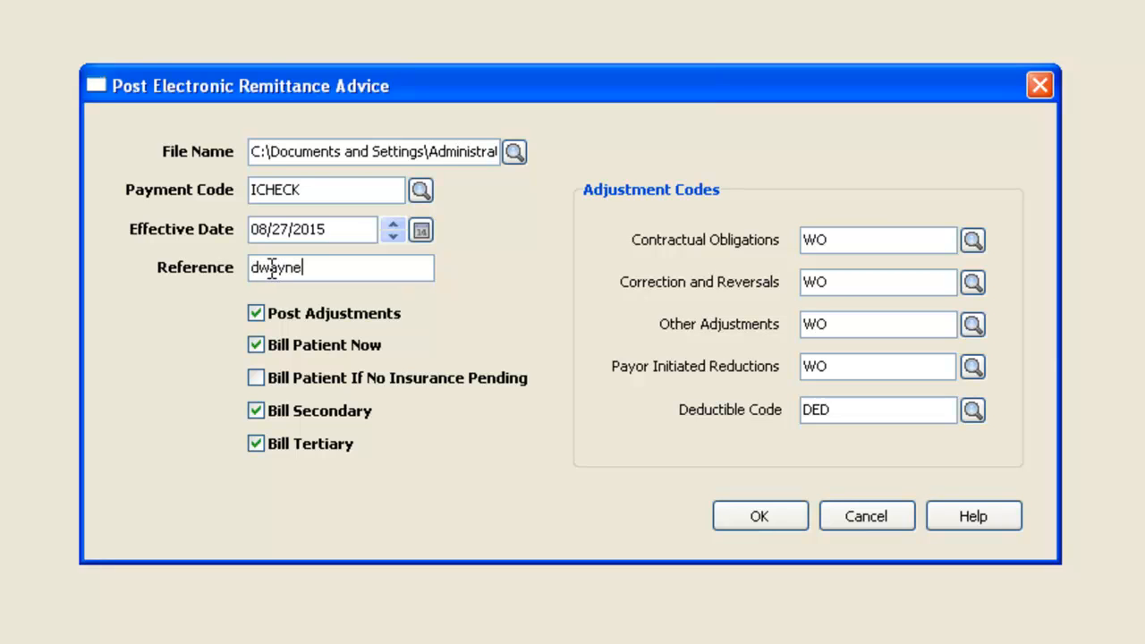
type("123")
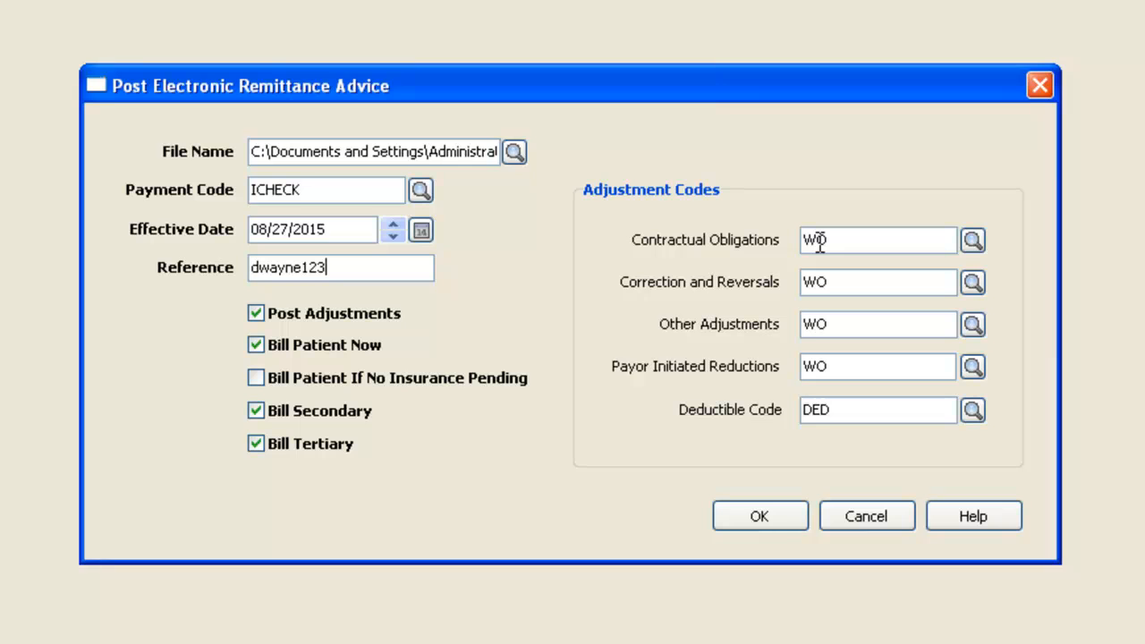
mouse_move(758, 515)
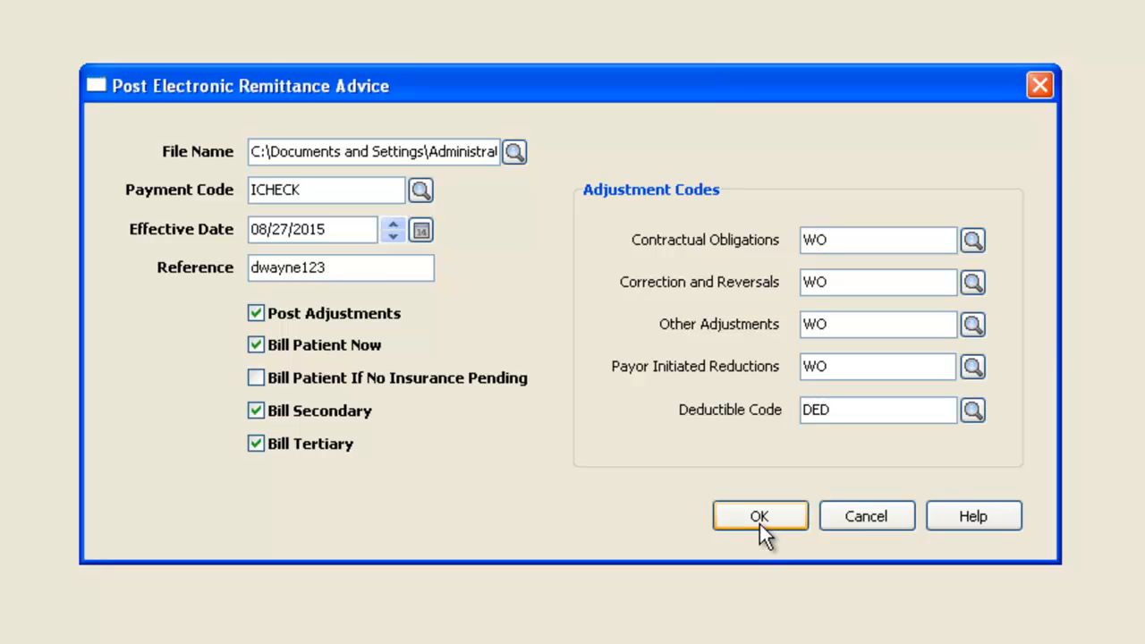
left_click(758, 515)
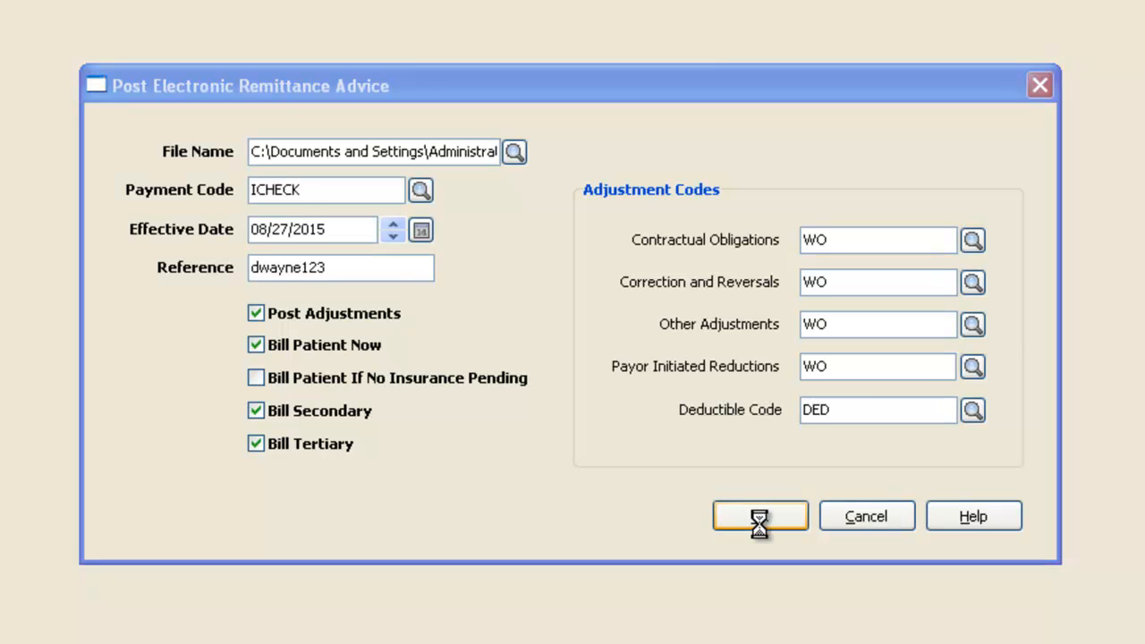
- Let the posting produce the Remittance Report, scroll through its payments and adjustments, then dismiss it
left_click(758, 515)
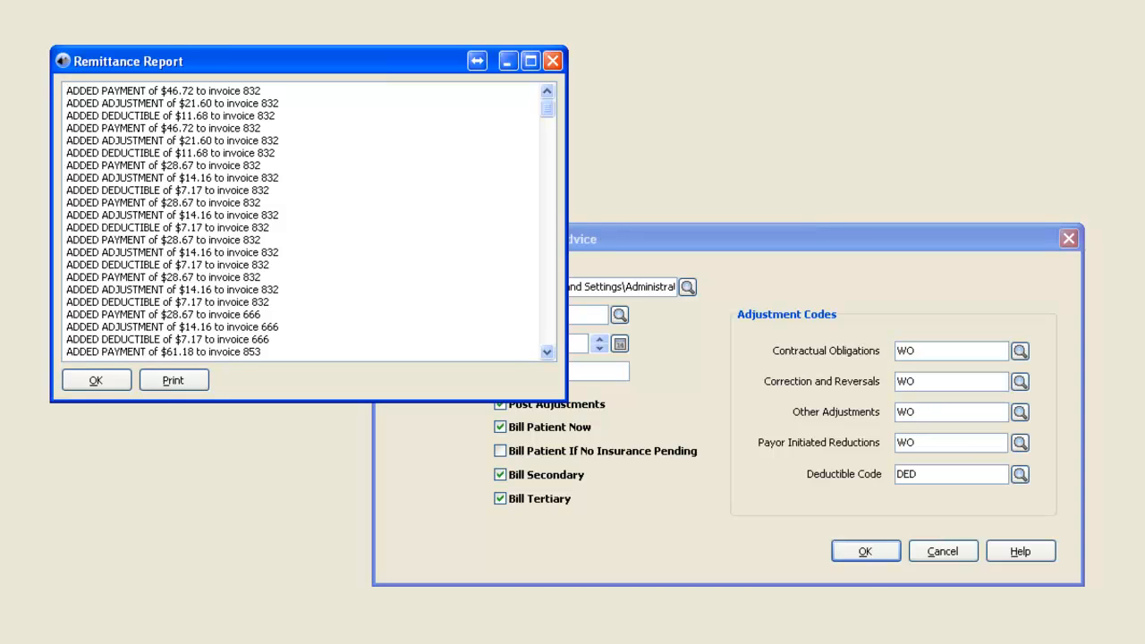
scroll("down", 3)
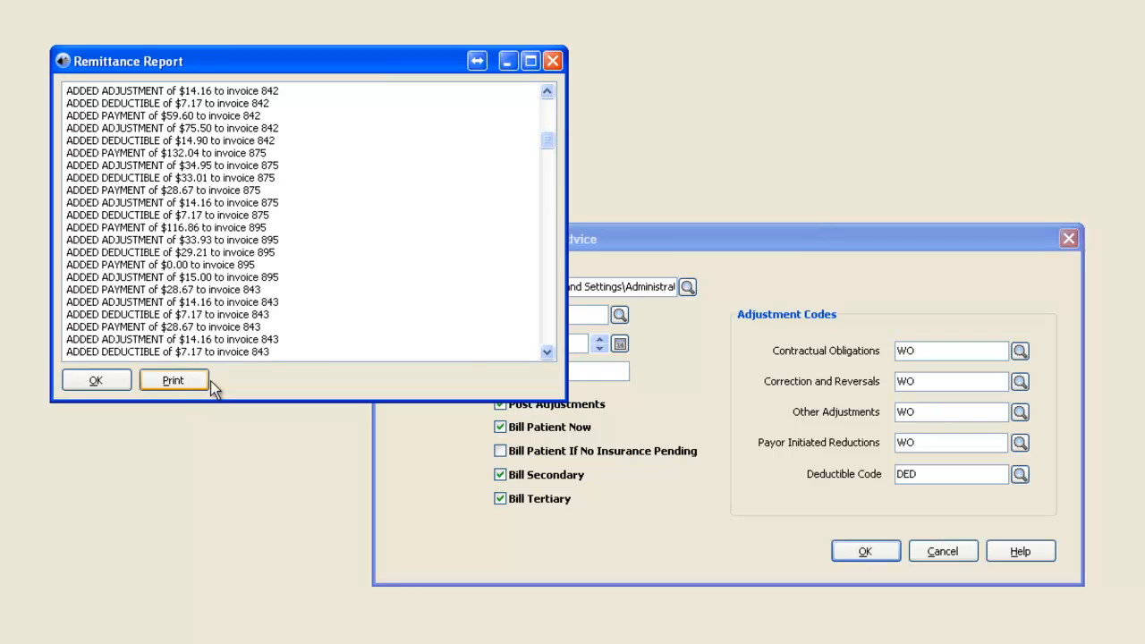
left_click(97, 379)
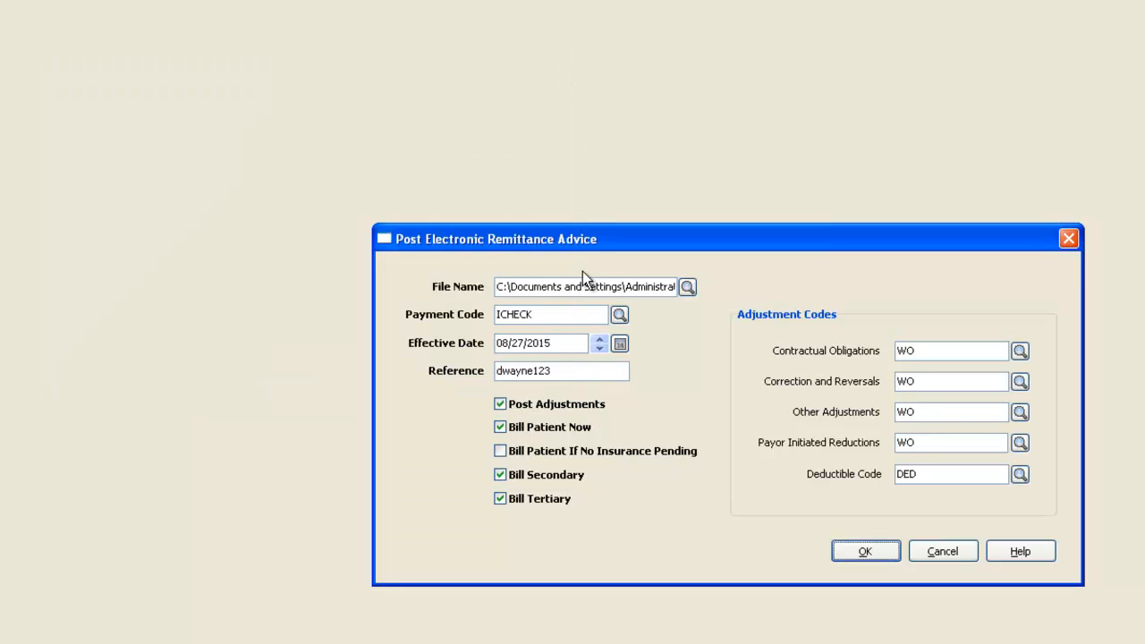